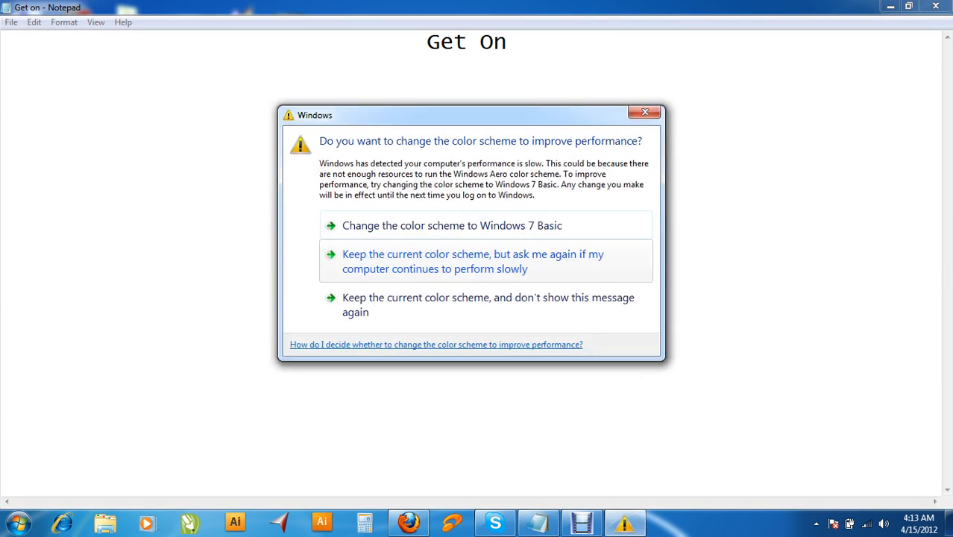
Dismiss the Windows colour-scheme warning to reveal the 'Get On' title page
click(644, 112)
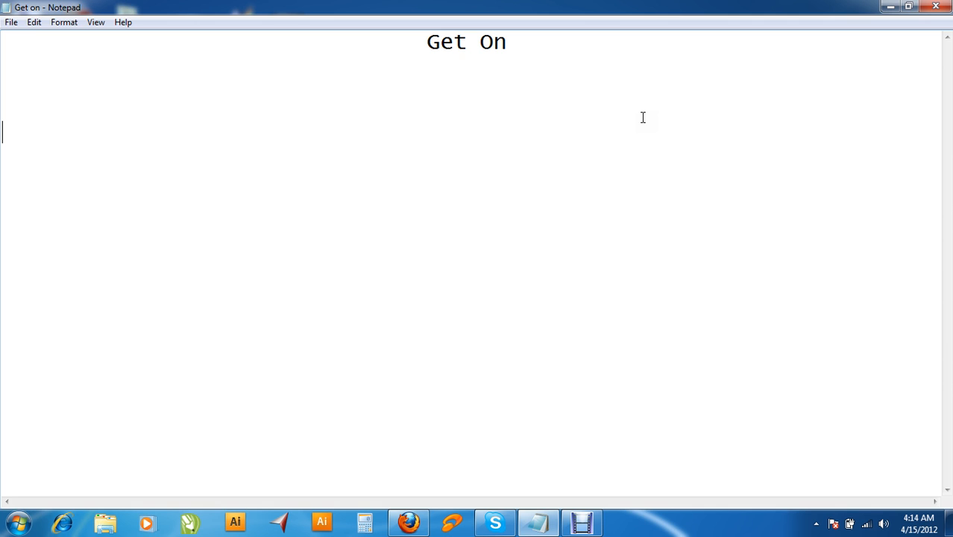
Type '01- I will get on the plane in next two hours.' and start a new line
text(01-)
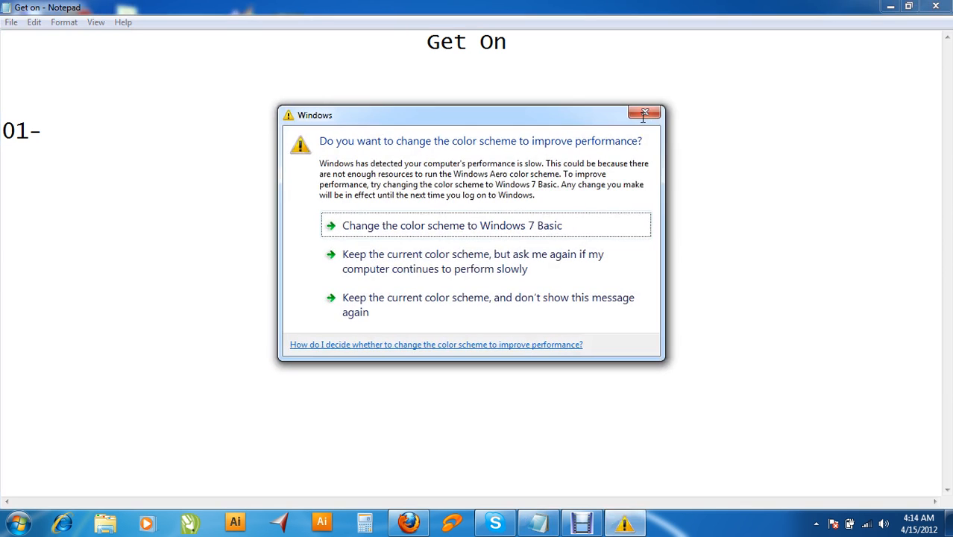
click(644, 115)
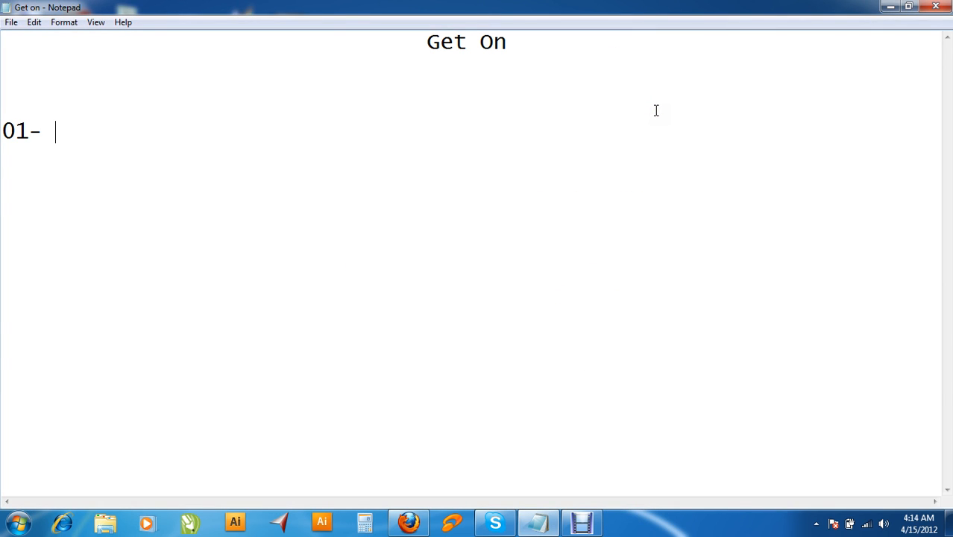
text(I)
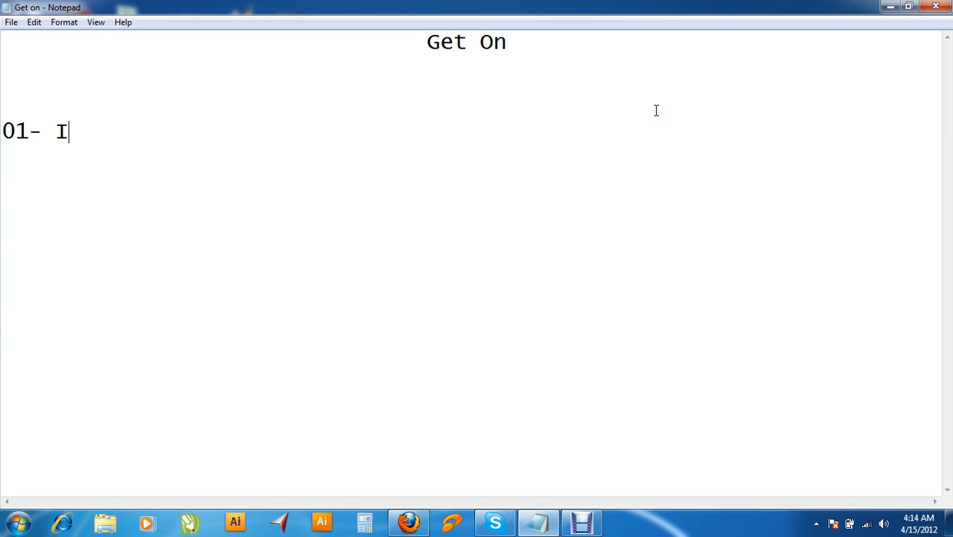
text(will)
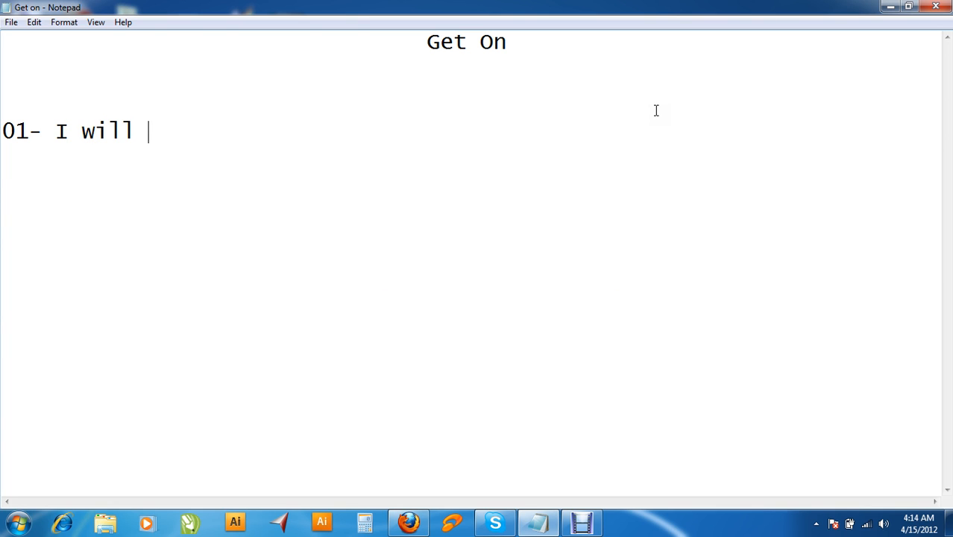
text(get on the plane in)
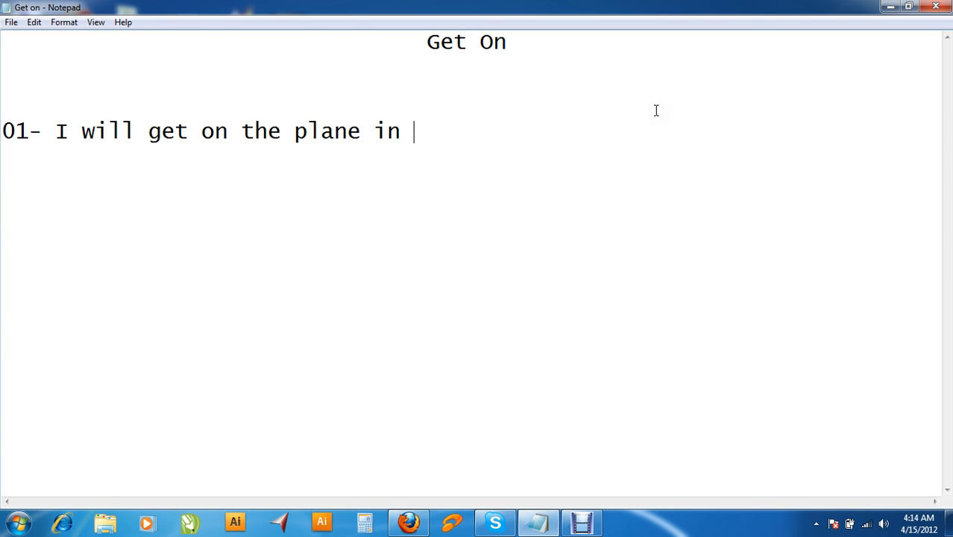
text(next to)
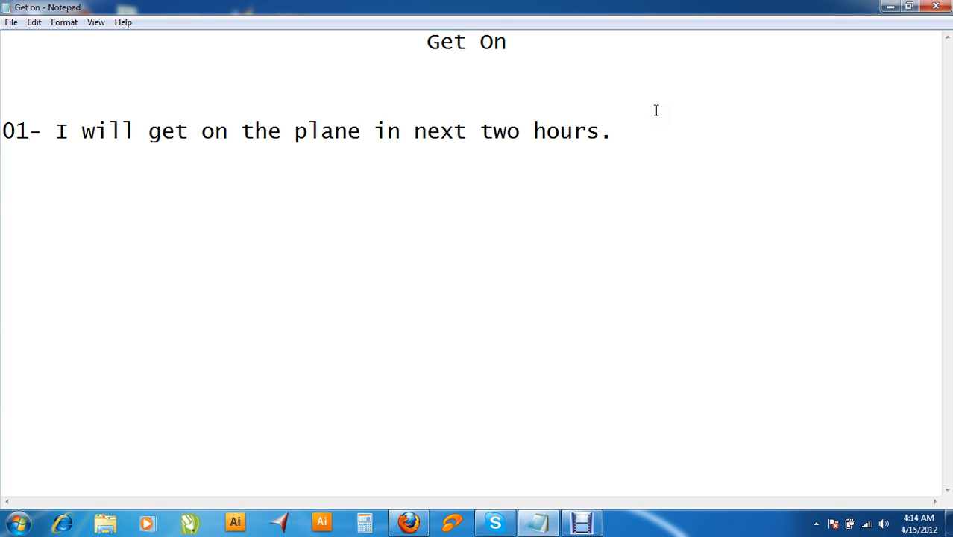
key(Enter)
text(02-)
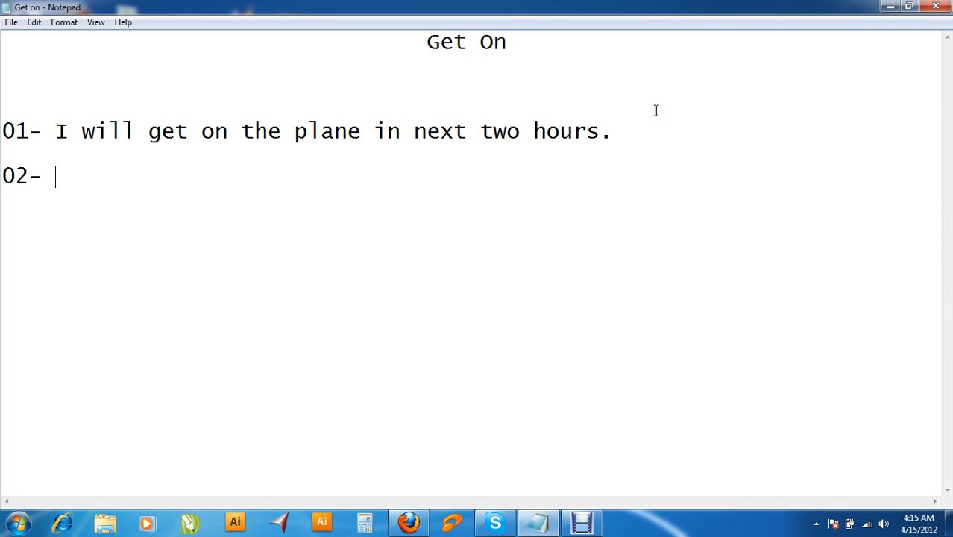
Type 'I asked my friend to get on my bike.' on line 02, then '03-'
text(I as)
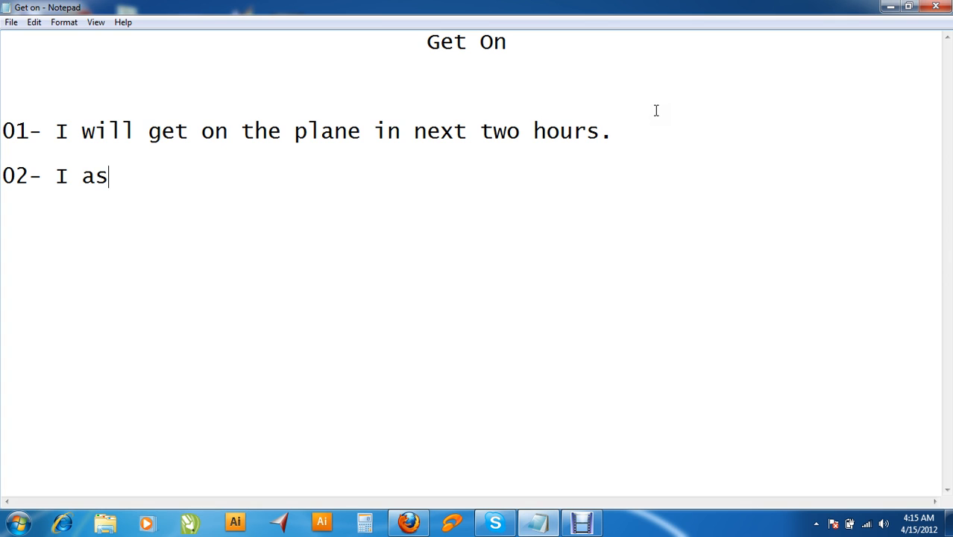
text(ked my f)
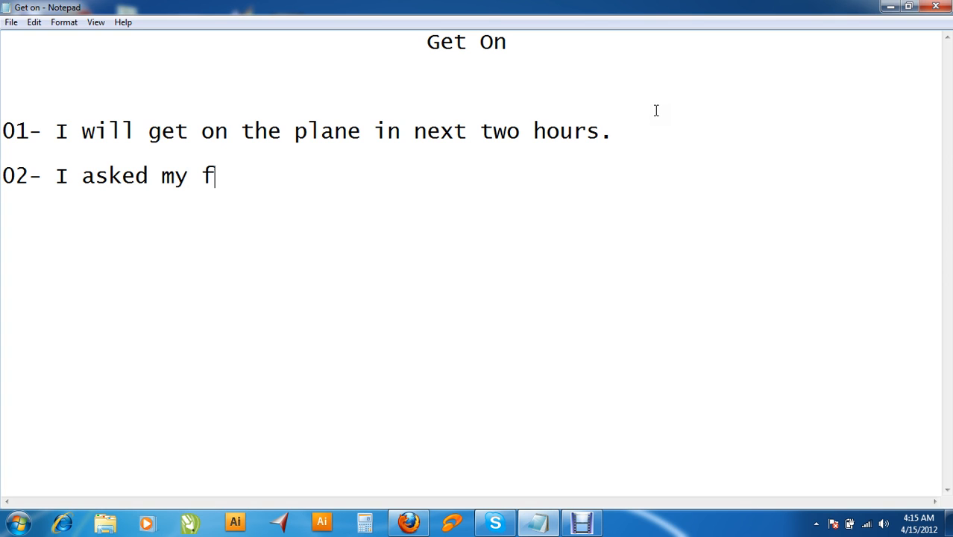
text(riend to get on my bi)
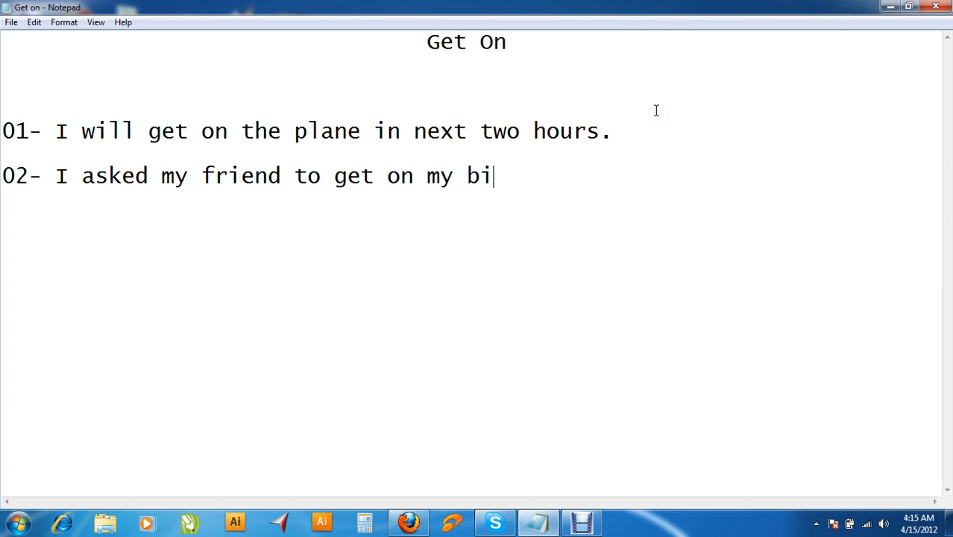
text(ke.)
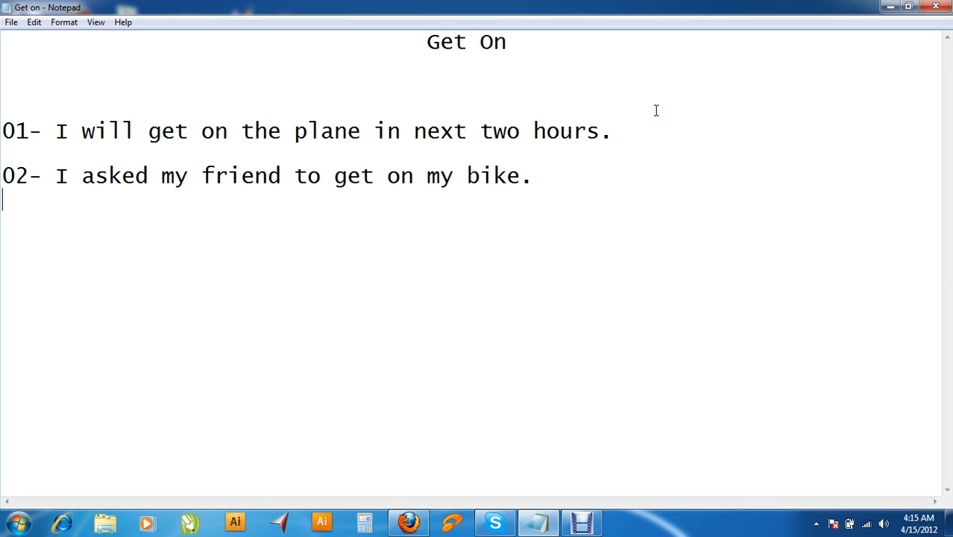
text(03-)
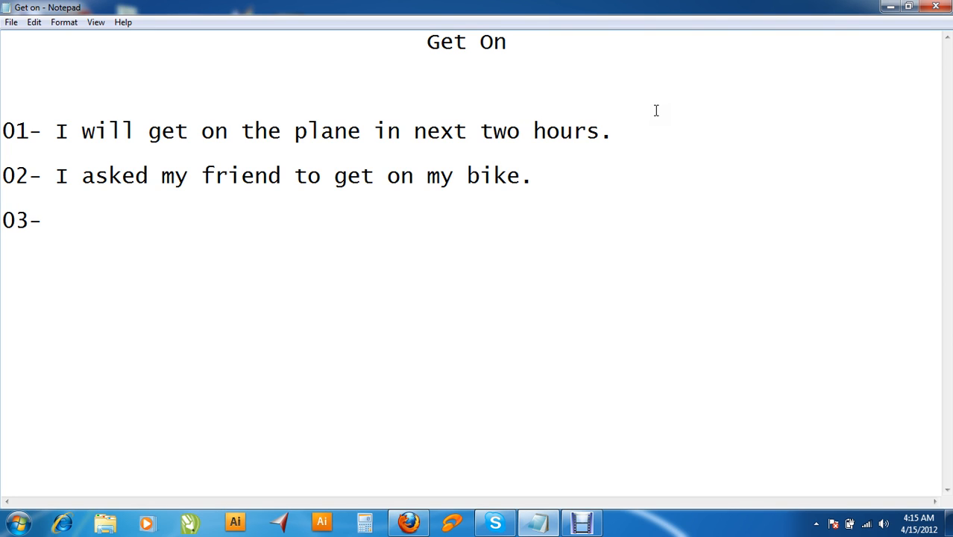
Type 'My family has got on the car.' after '03-'
text(My famil)
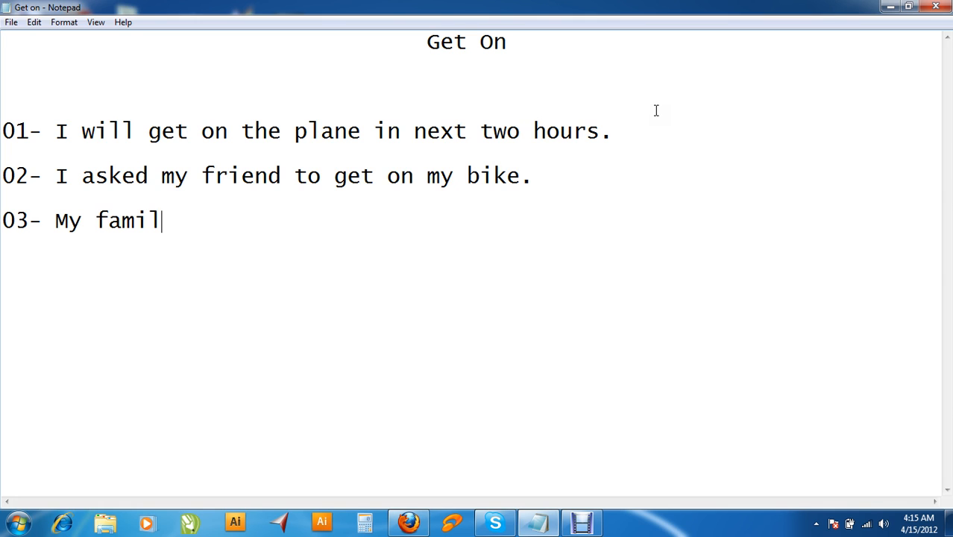
text(y has got)
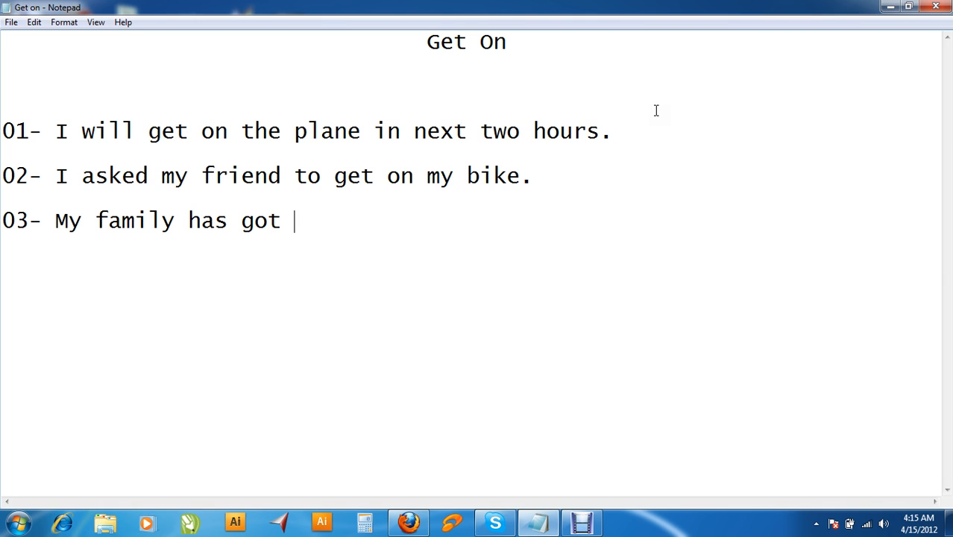
text(on the car.)
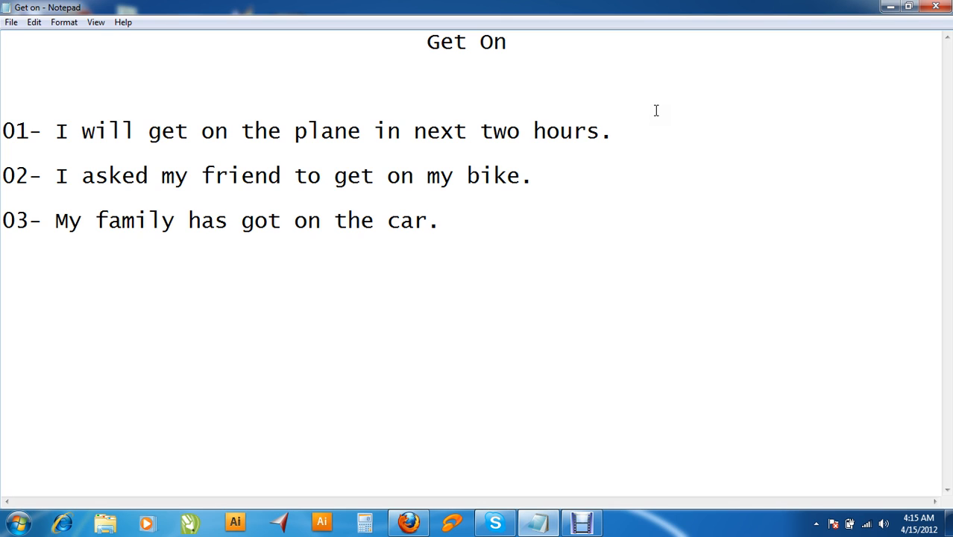
click(439, 220)
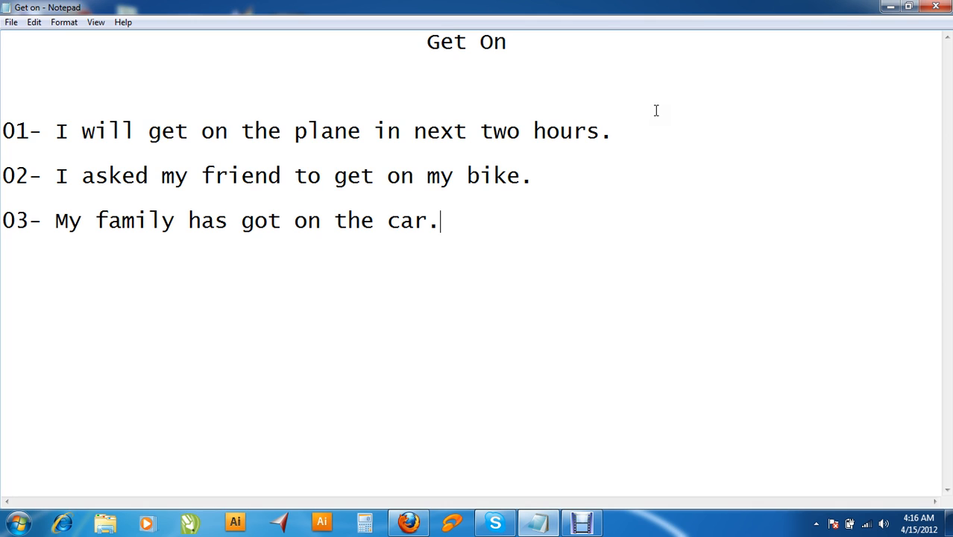
mouse_move(596, 483)
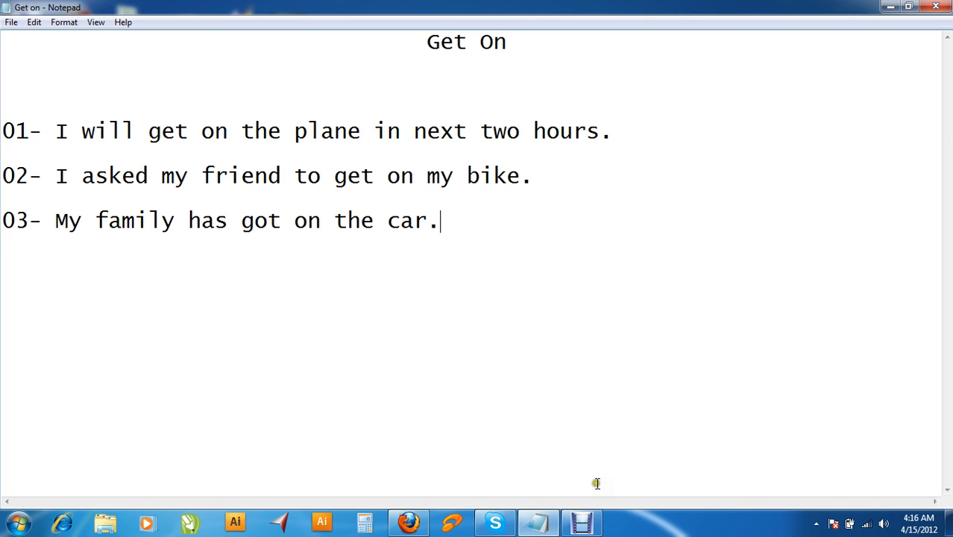